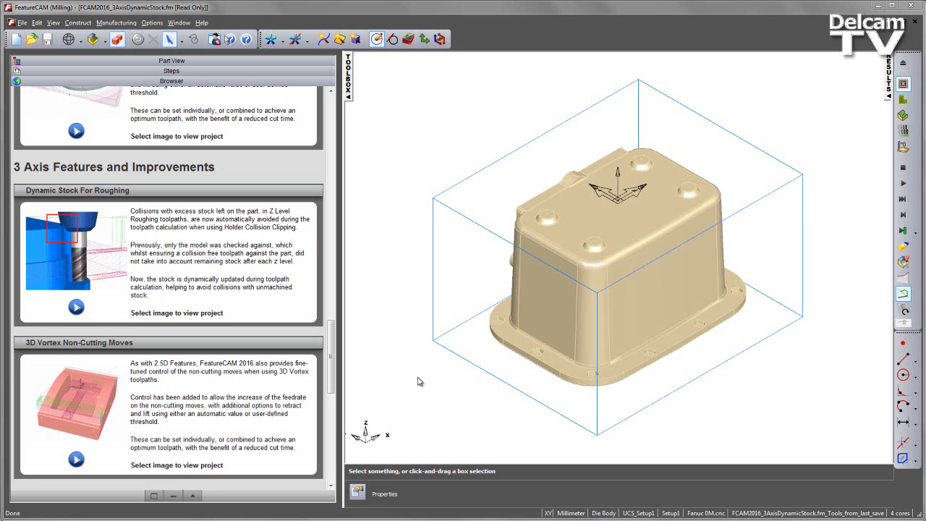
mouse_move(413, 359)
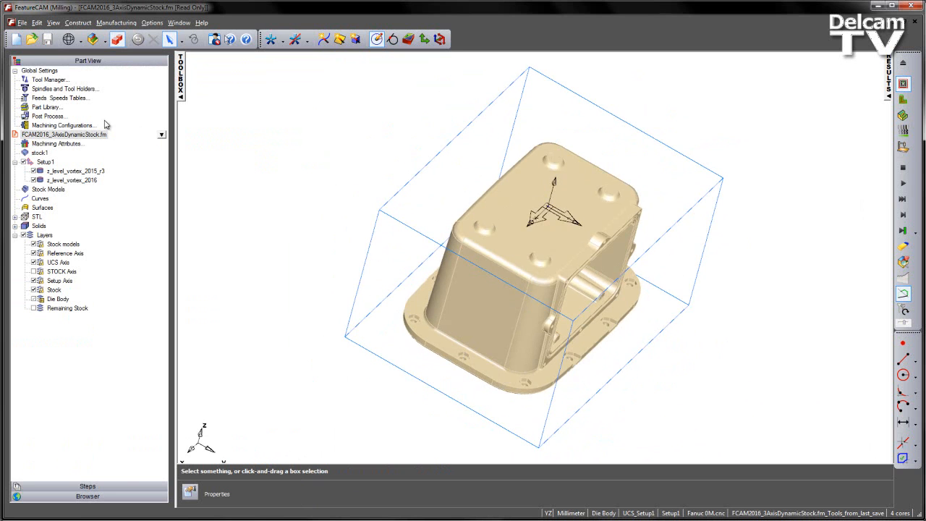
mouse_move(382, 281)
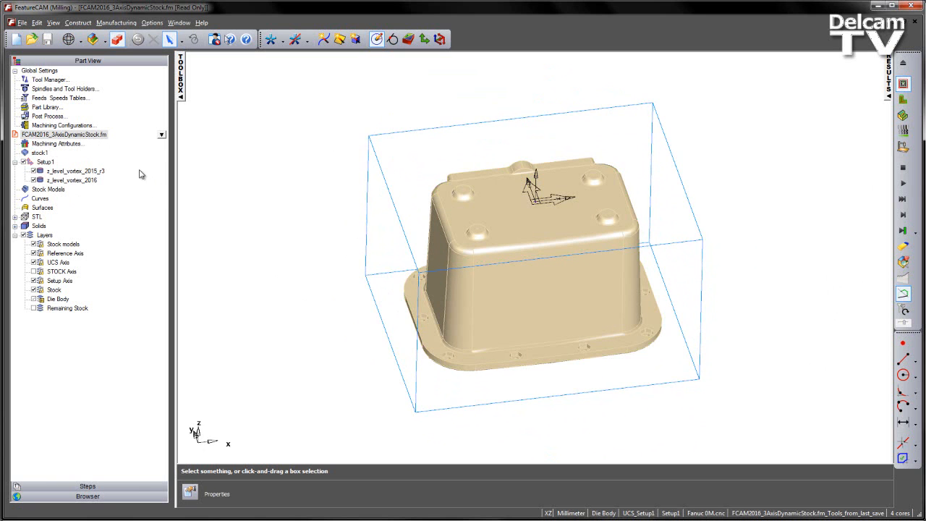
Step: Show the Part View tree with both Z-level vortex operations under Setup1
click(75, 170)
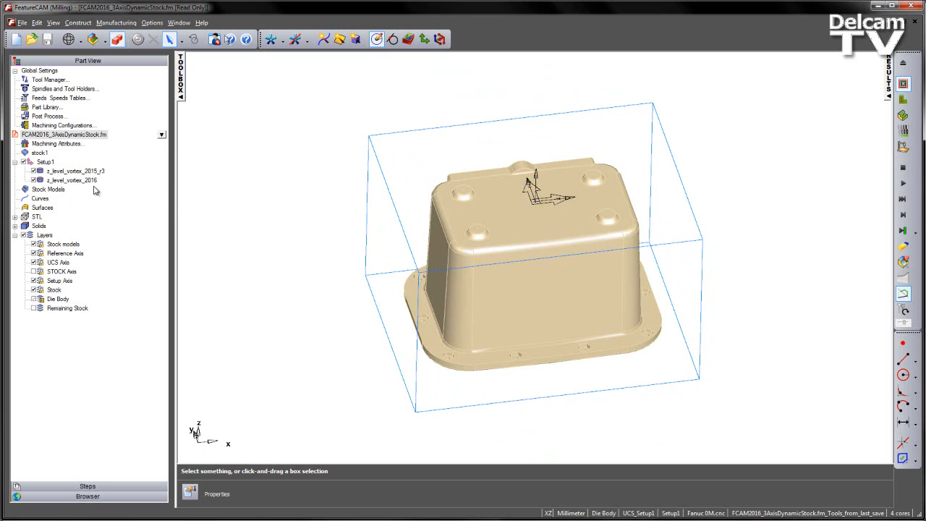
mouse_move(252, 200)
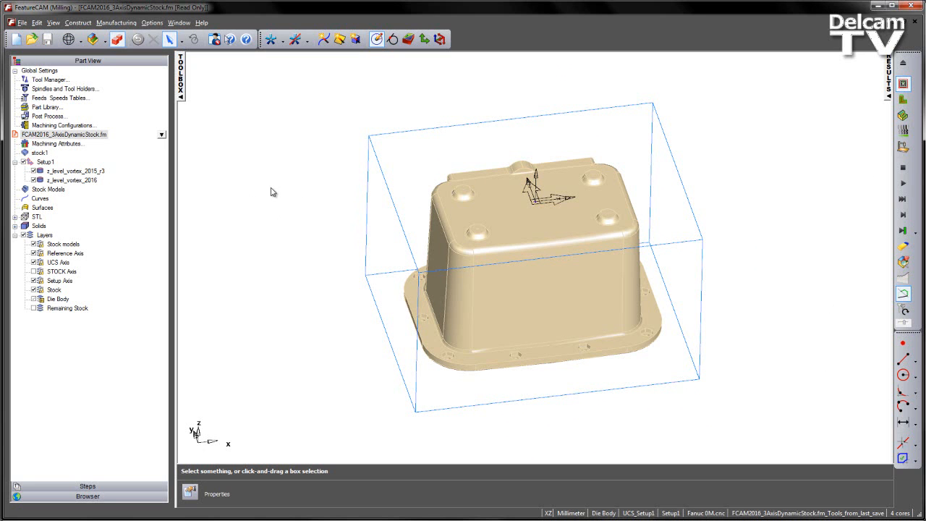
Step: Select the z_level_vortex_2016 operation to view its toolpath, then deselect it
click(75, 180)
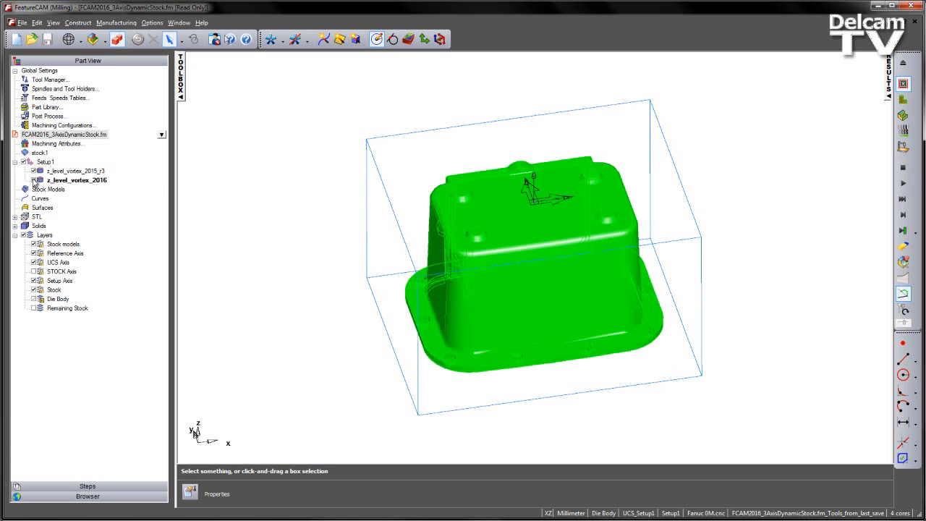
click(35, 179)
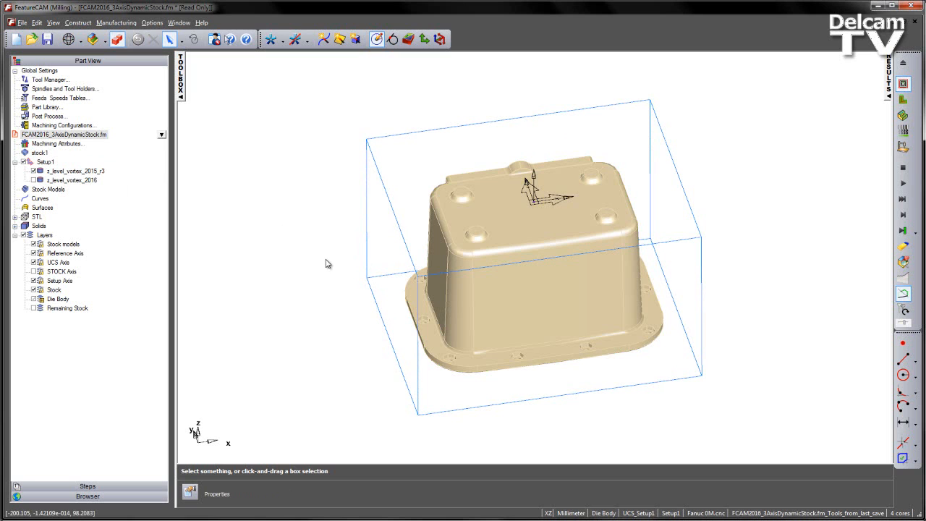
mouse_move(417, 376)
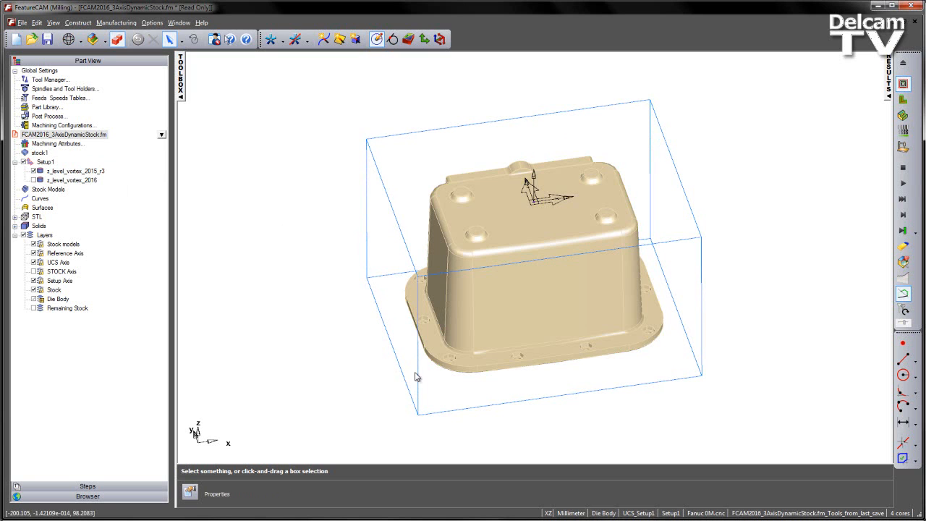
mouse_move(593, 246)
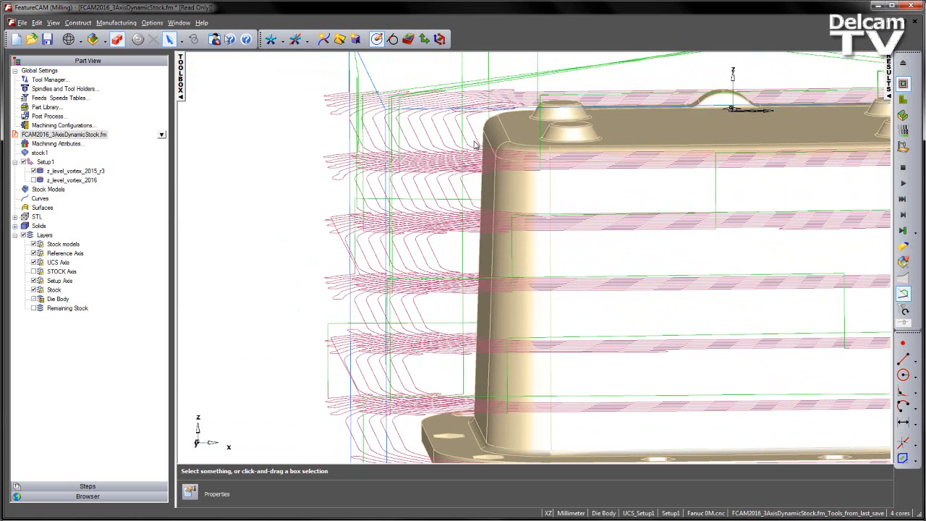
mouse_move(475, 189)
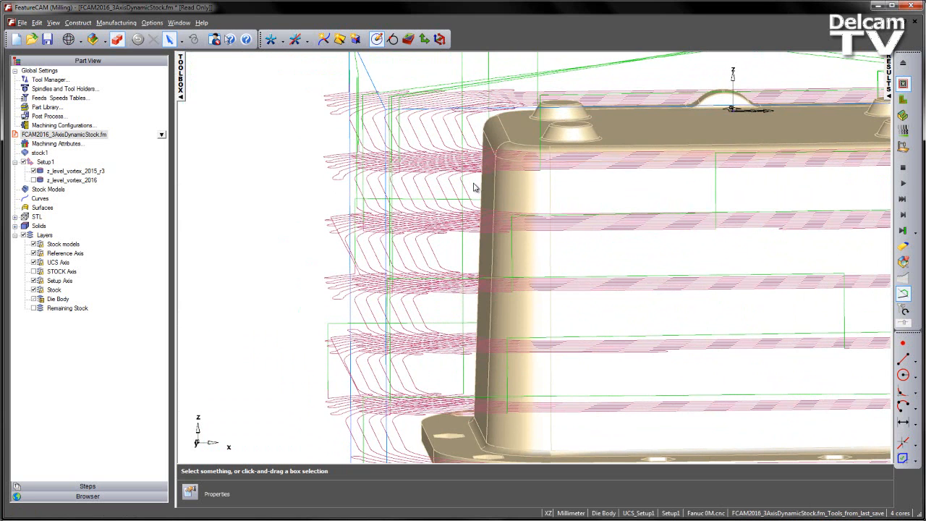
mouse_move(434, 267)
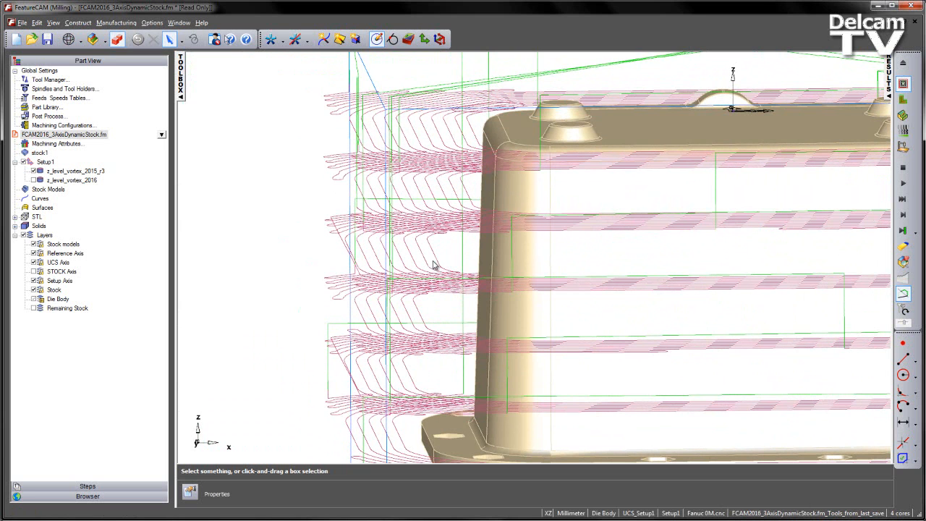
mouse_move(428, 377)
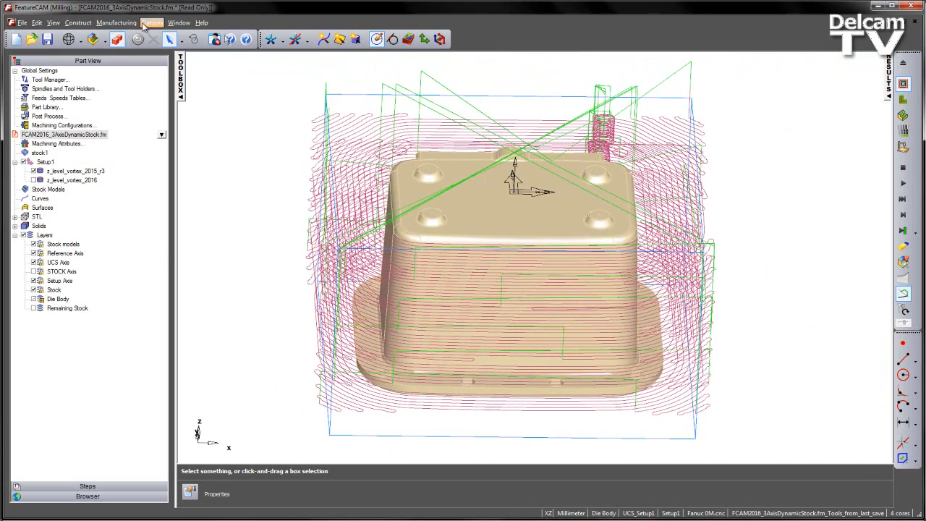
Step: Confirm the 3D shaded simulation settings and run the roughing simulation
click(152, 24)
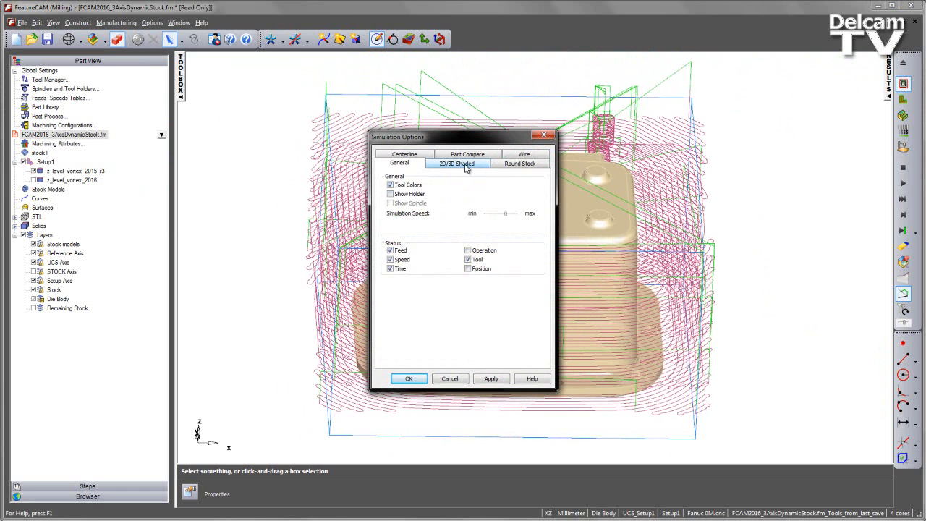
click(457, 162)
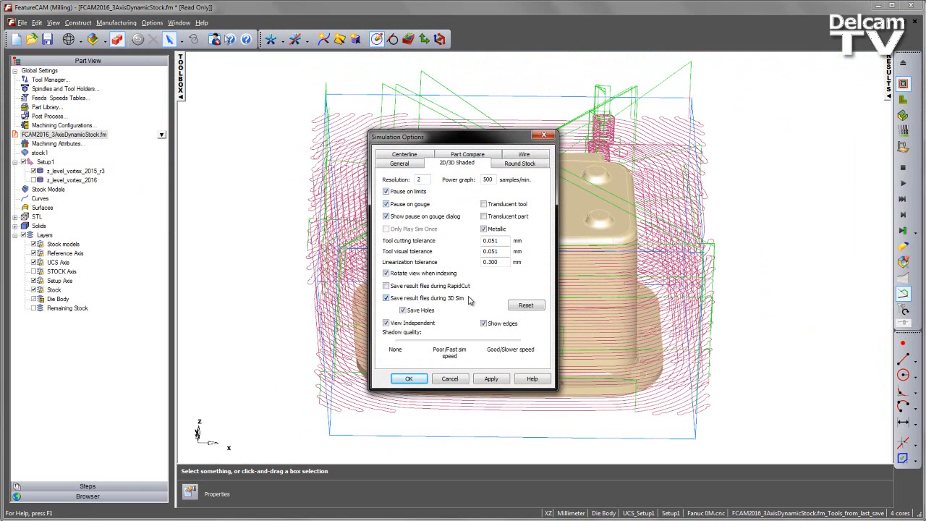
click(408, 379)
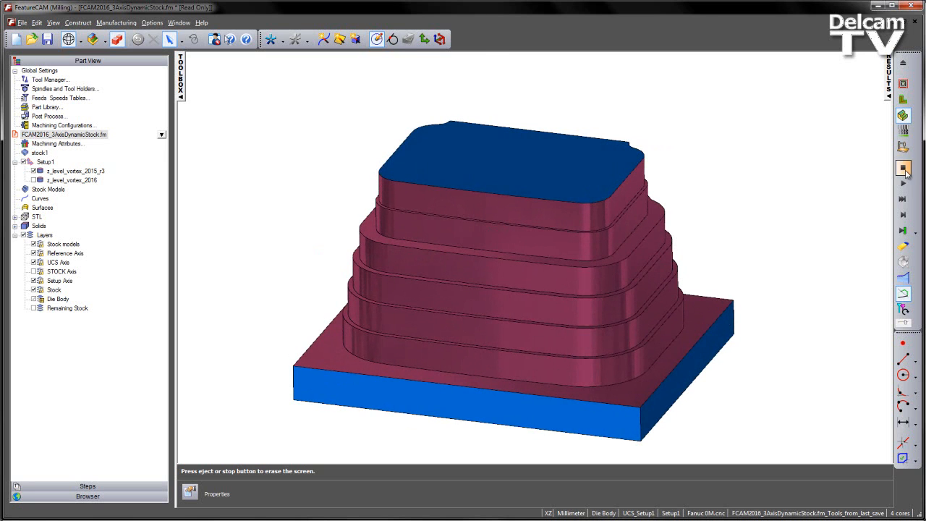
Step: Rerun the 3D simulation and continue past the Possible Gouge warning
click(152, 23)
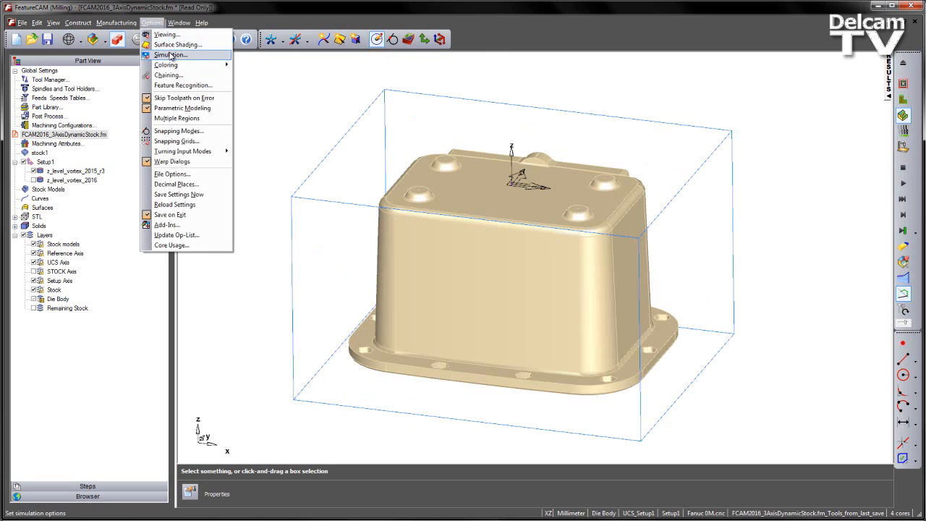
click(171, 55)
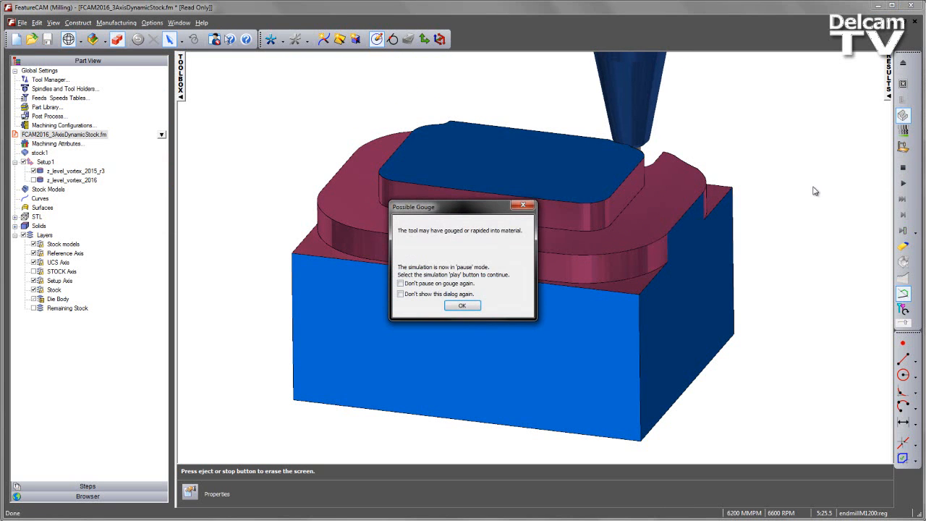
mouse_move(408, 243)
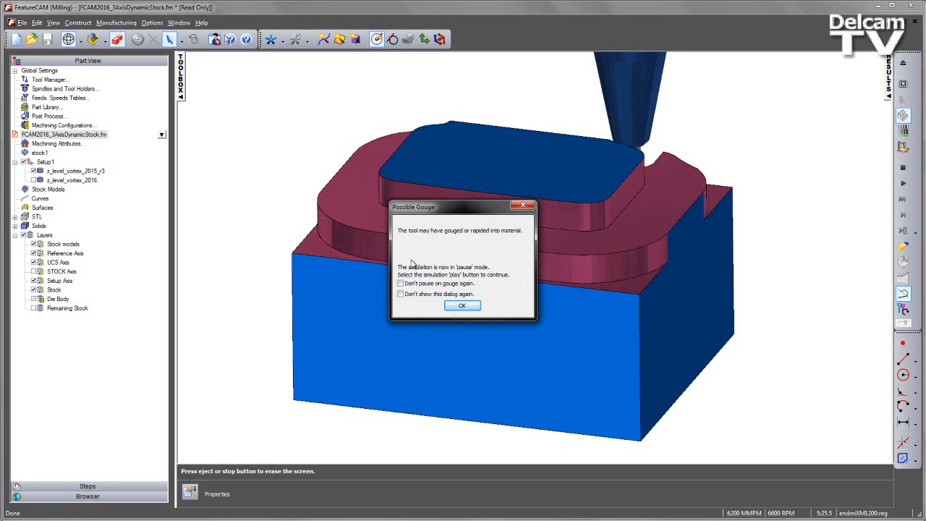
click(462, 304)
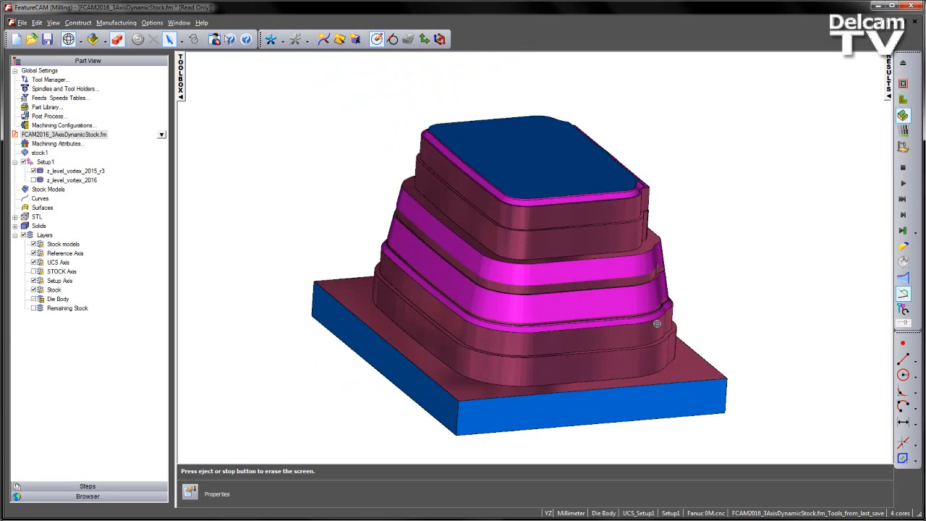
Step: Orbit the simulated stepped stock to inspect another side
drag(656, 324, 792, 324)
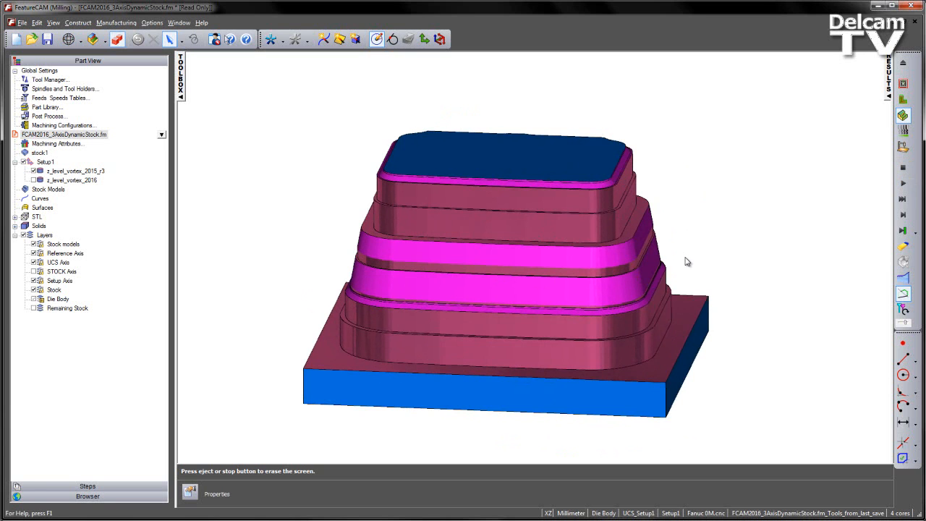
mouse_move(542, 178)
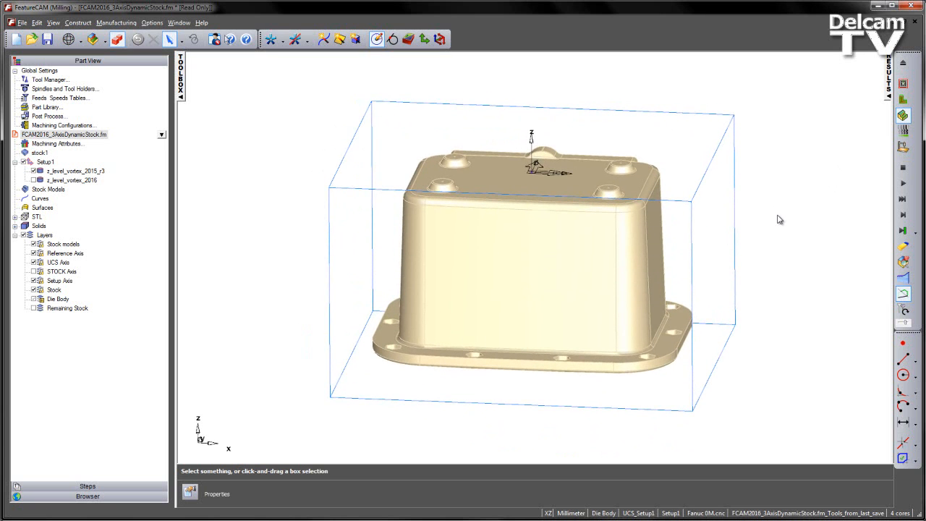
mouse_move(79, 223)
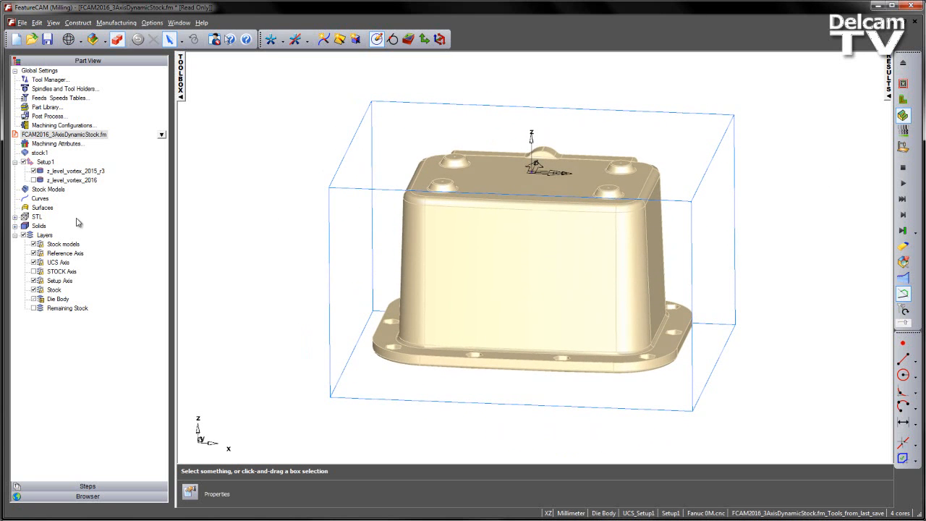
Step: Show the Remaining Stock layer and run centerline simulation with the tool displayed
click(66, 307)
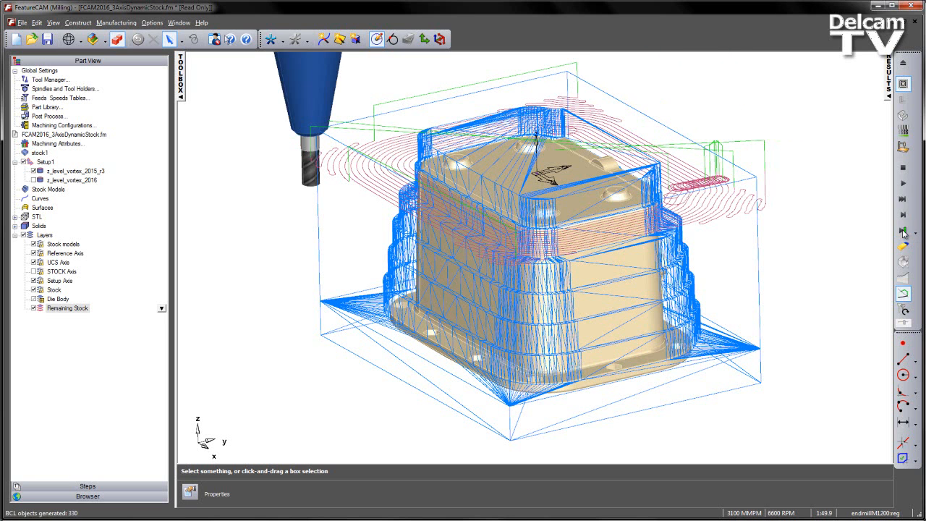
click(903, 231)
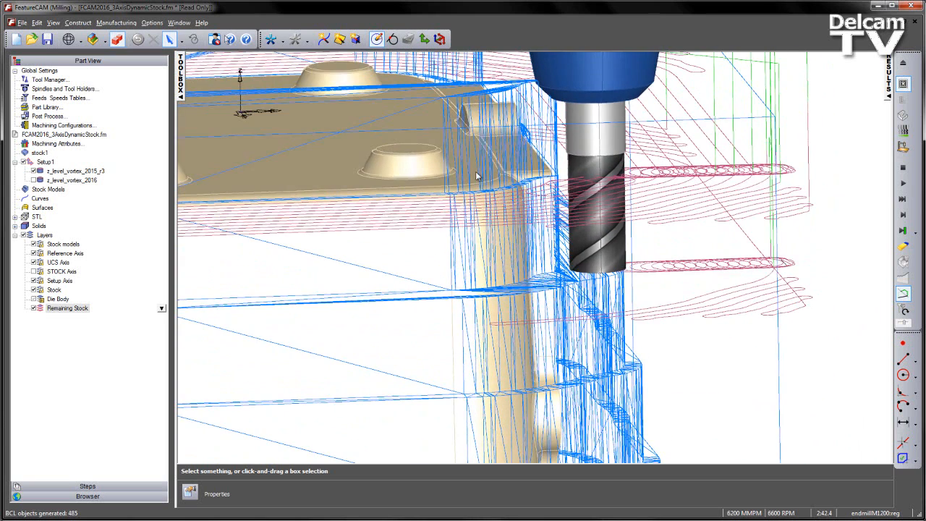
mouse_move(563, 121)
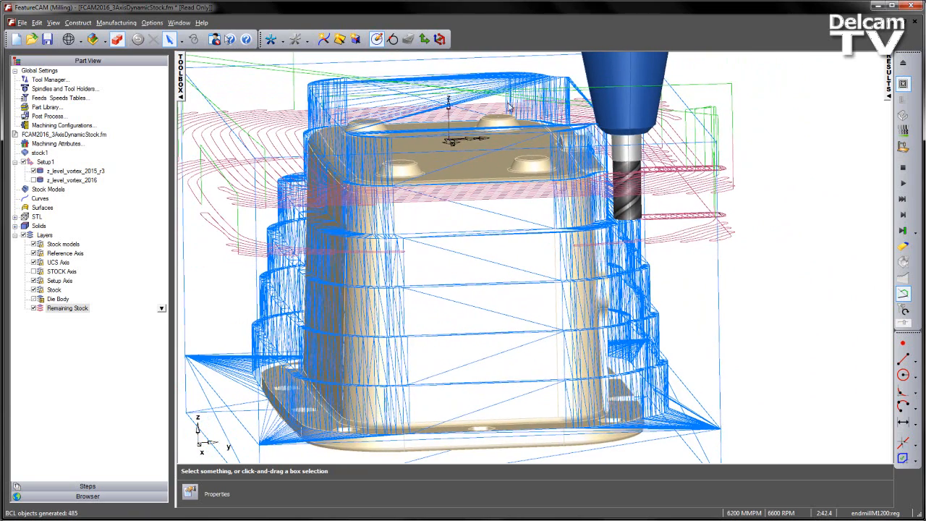
mouse_move(489, 237)
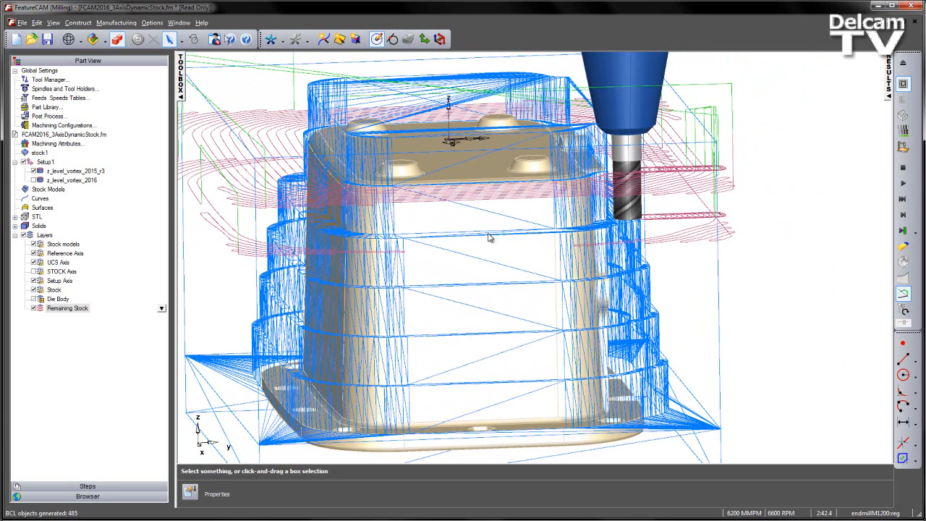
click(903, 168)
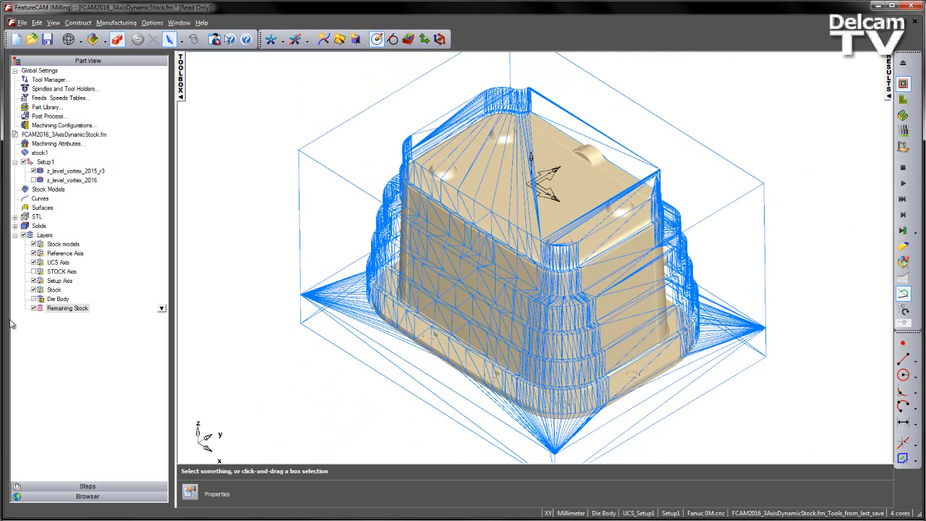
click(72, 180)
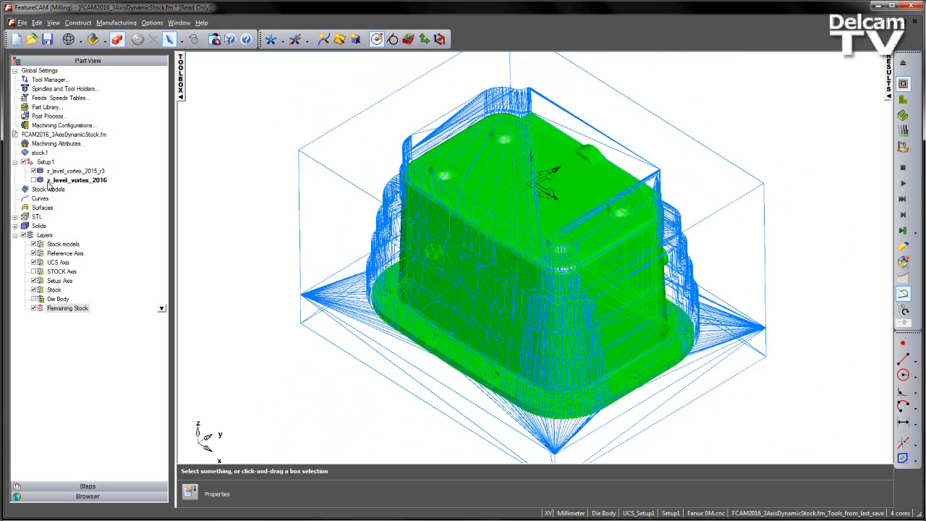
click(77, 179)
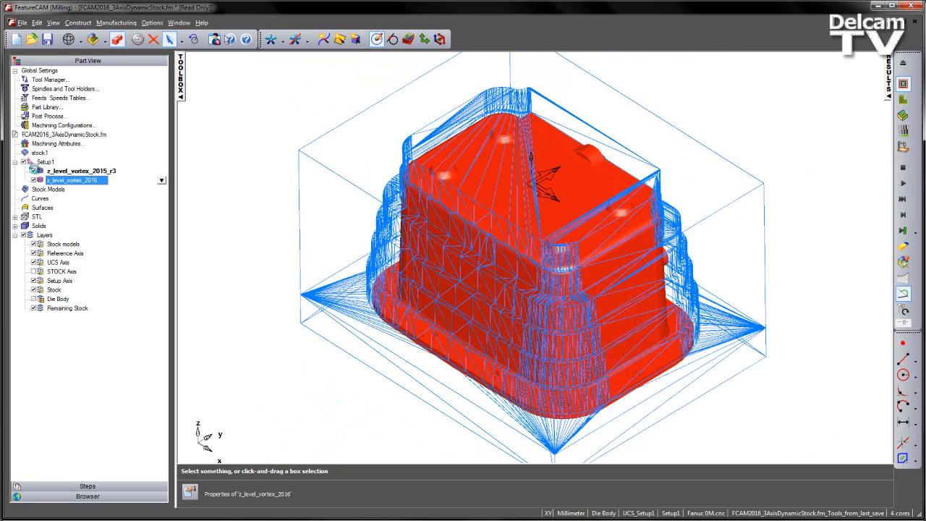
double_click(69, 180)
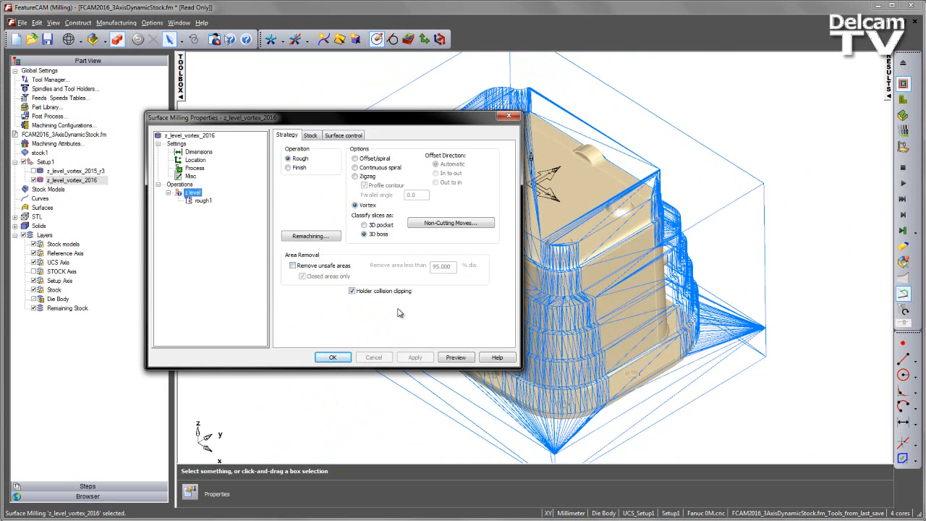
mouse_move(426, 301)
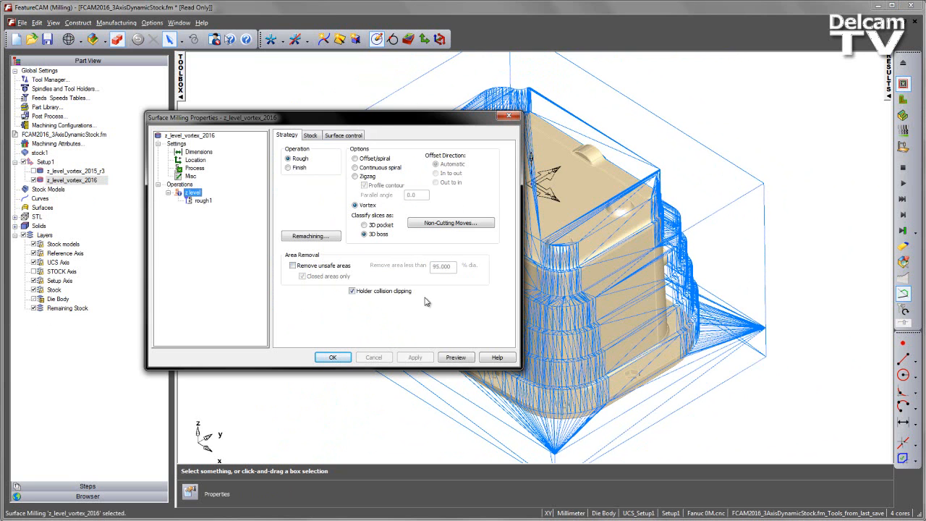
click(333, 356)
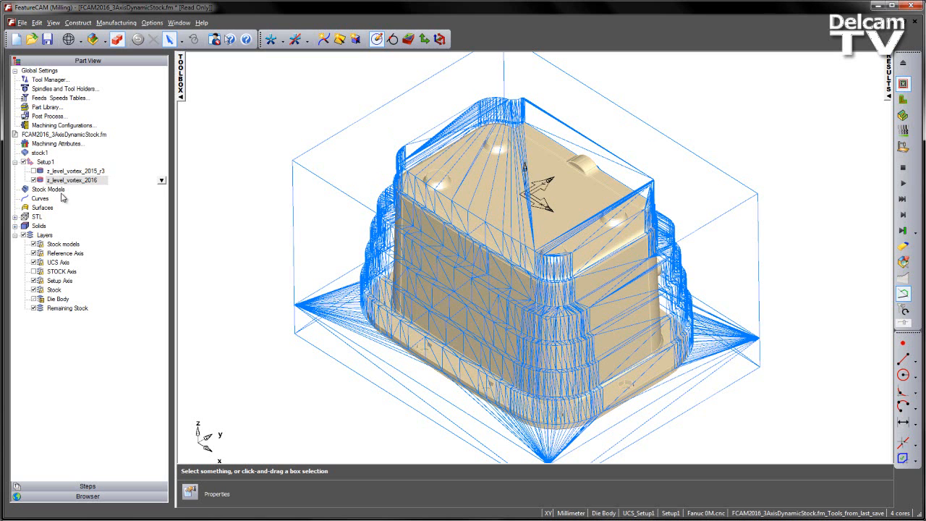
Step: Hide the Remaining Stock layer and display the z_level_vortex_2016 toolpath
click(67, 307)
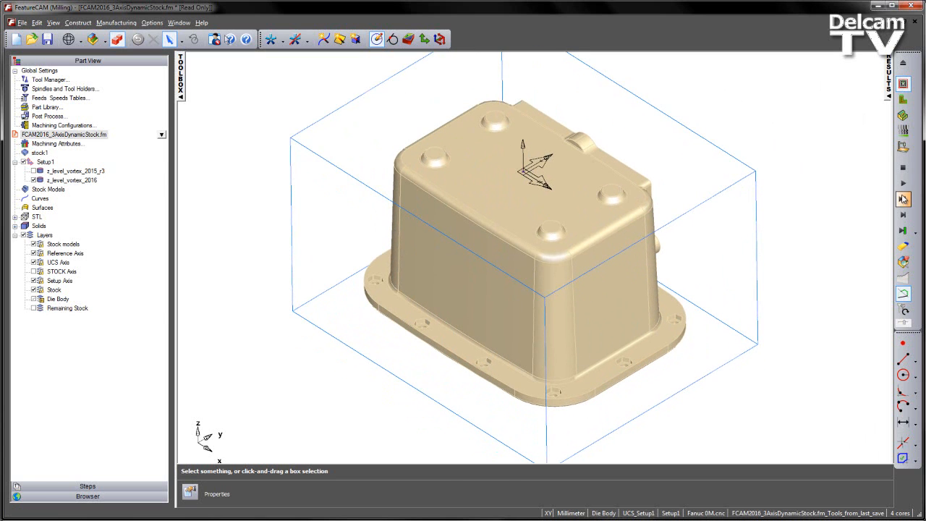
click(903, 185)
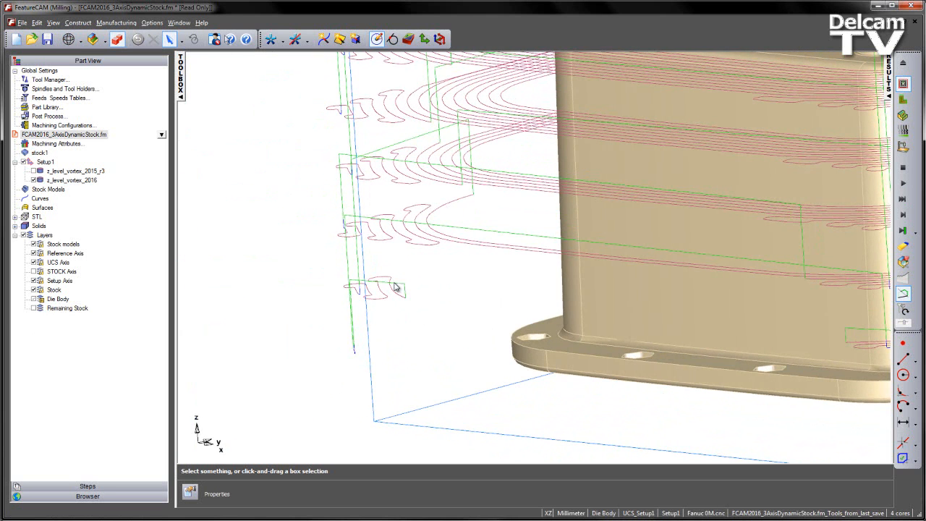
mouse_move(434, 143)
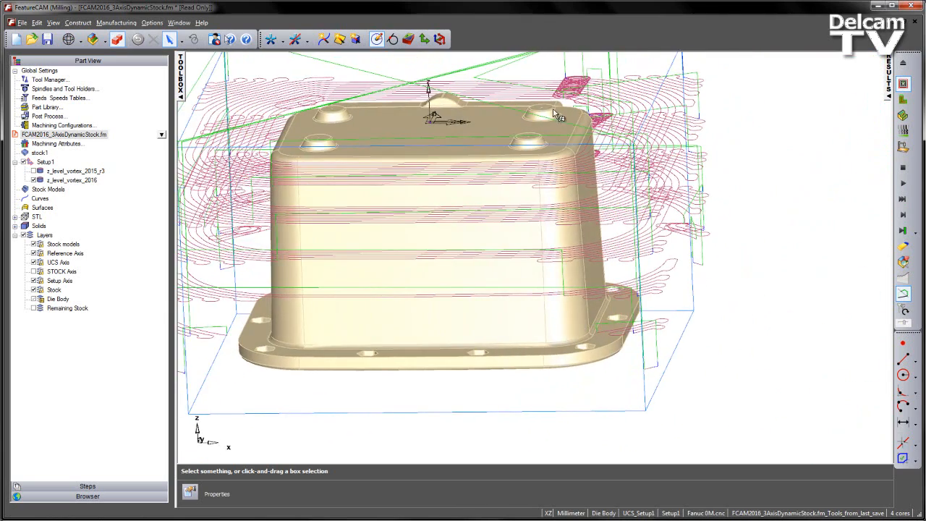
mouse_move(551, 172)
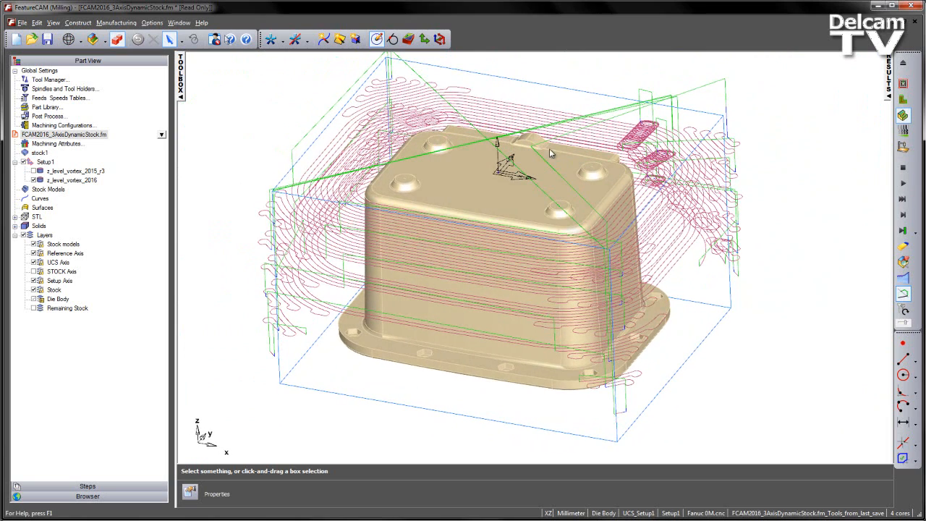
Step: Accept the simulation settings and view the stepped roughed block in 3D simulation
click(154, 23)
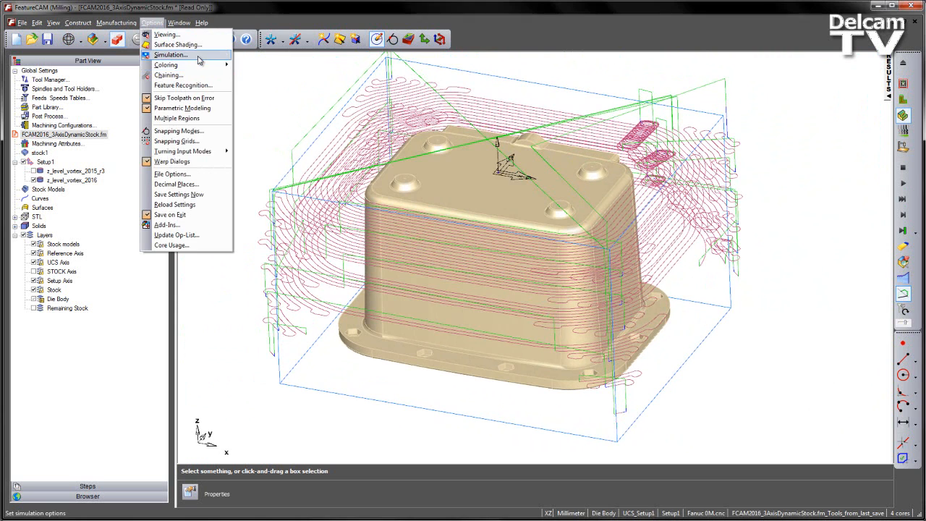
click(171, 55)
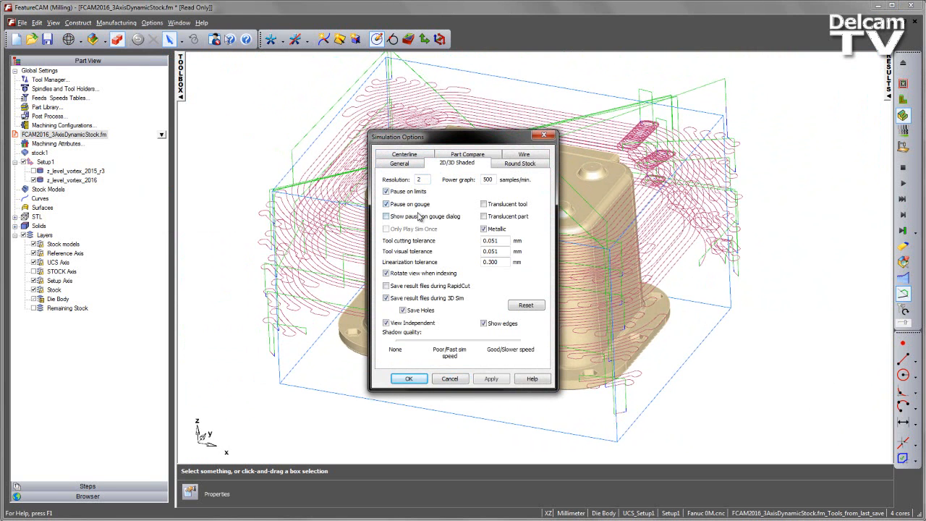
click(408, 379)
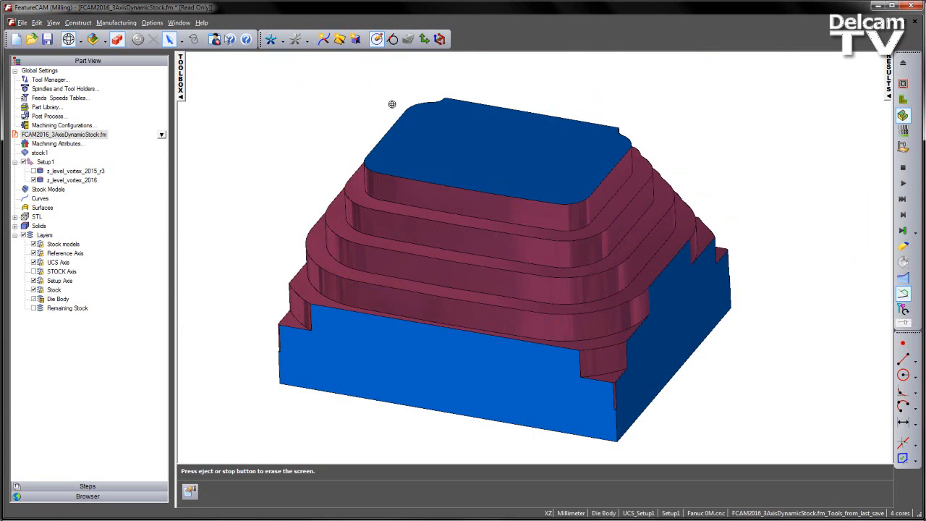
mouse_move(711, 305)
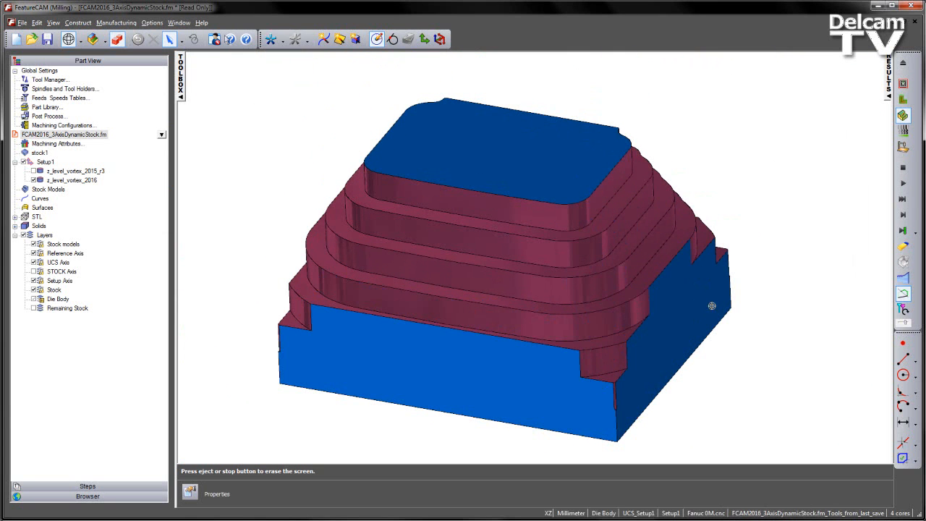
mouse_move(774, 340)
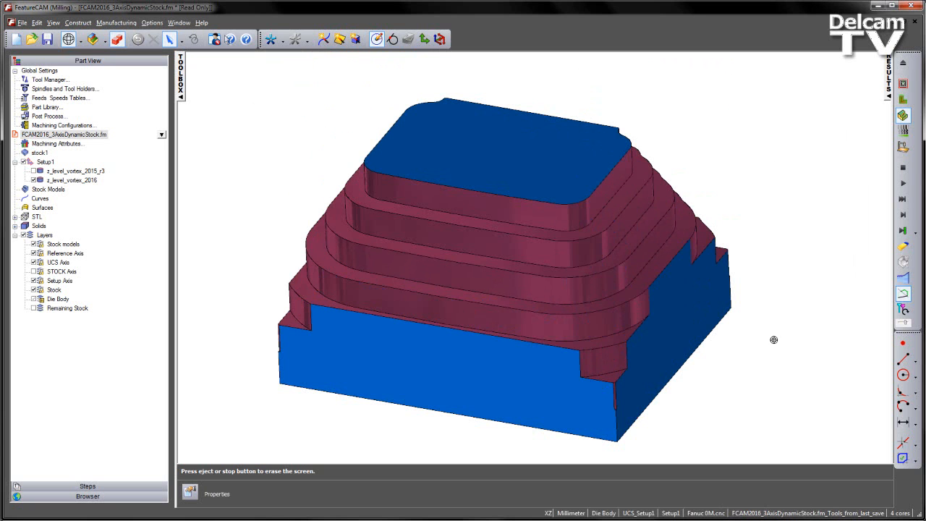
drag(772, 340, 784, 307)
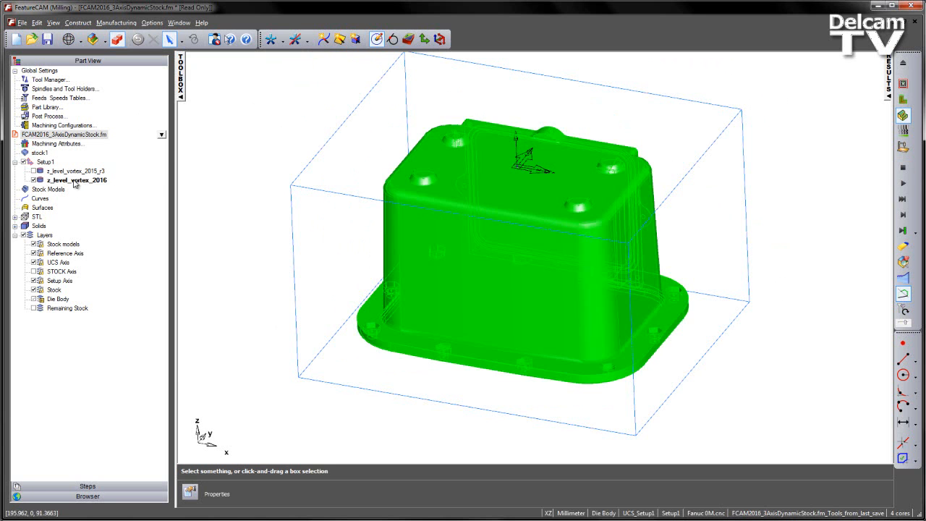
Step: Set step-cutting remachining on z_level_vortex_2016: step up 4, detect thicker than 0.2, expand area 2
double_click(77, 179)
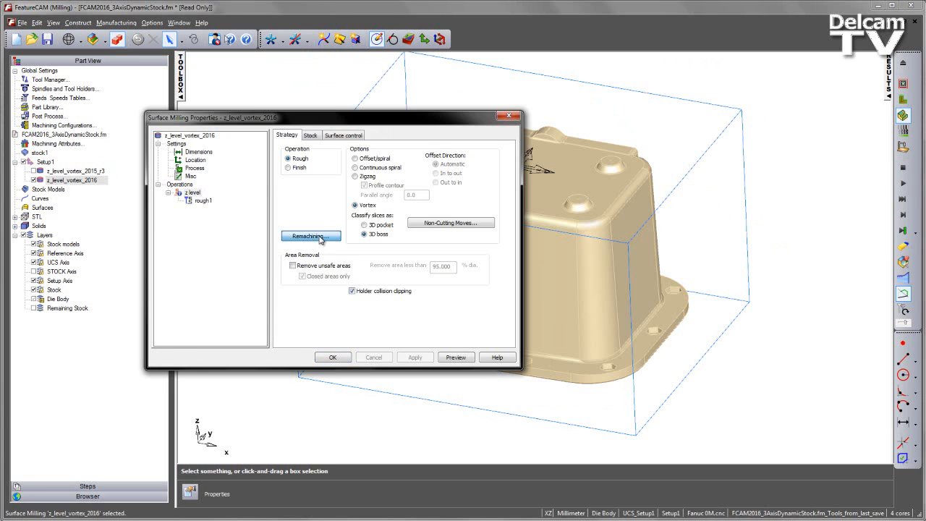
click(310, 235)
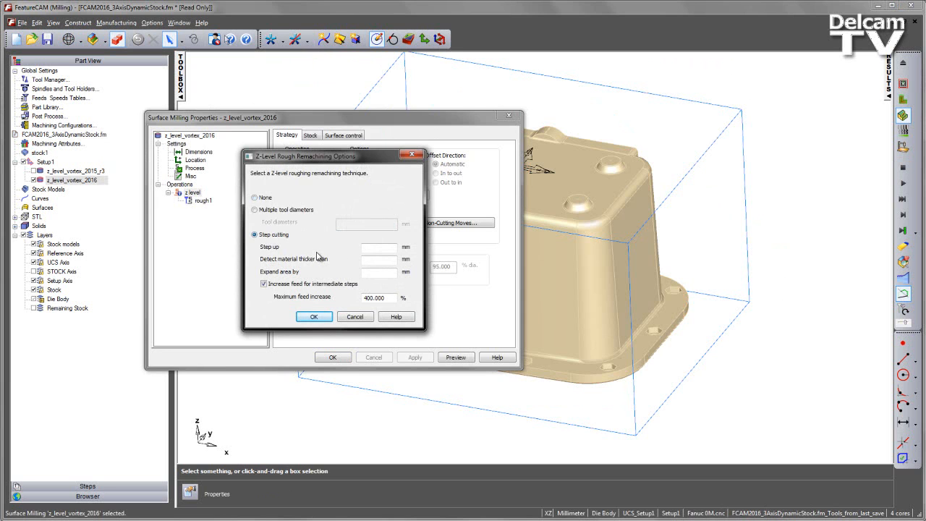
click(380, 246)
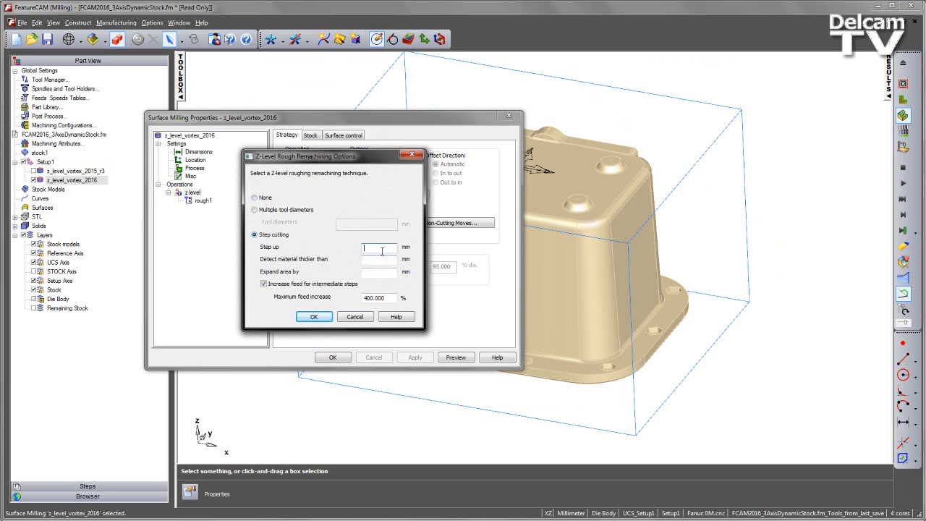
text(4)
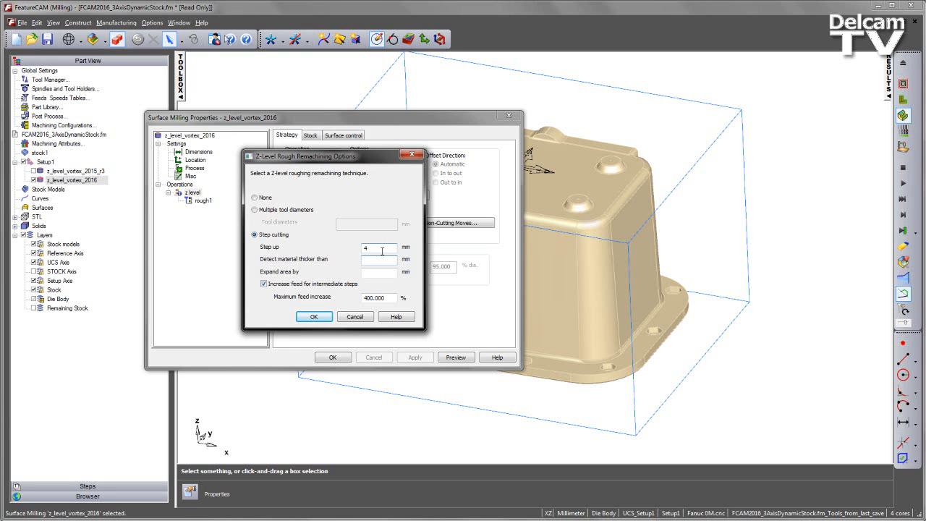
text(0.2)
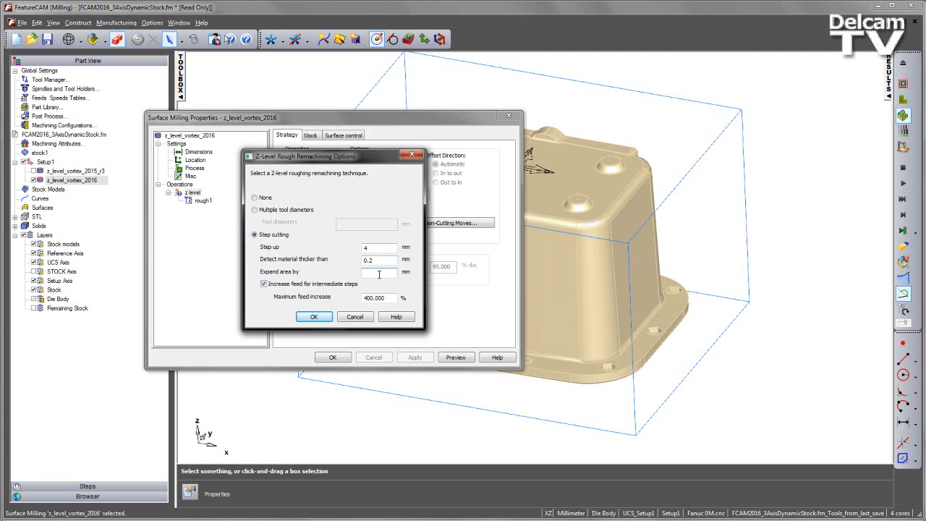
text(2)
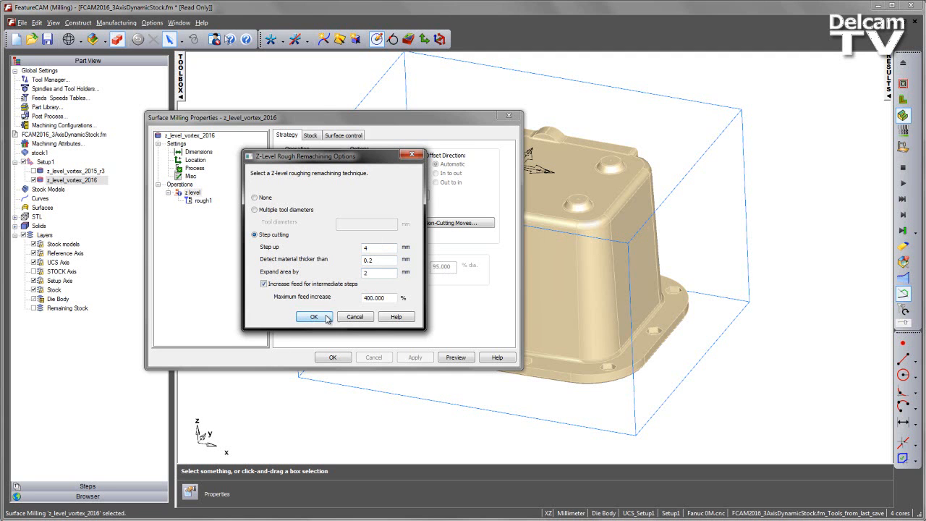
click(312, 317)
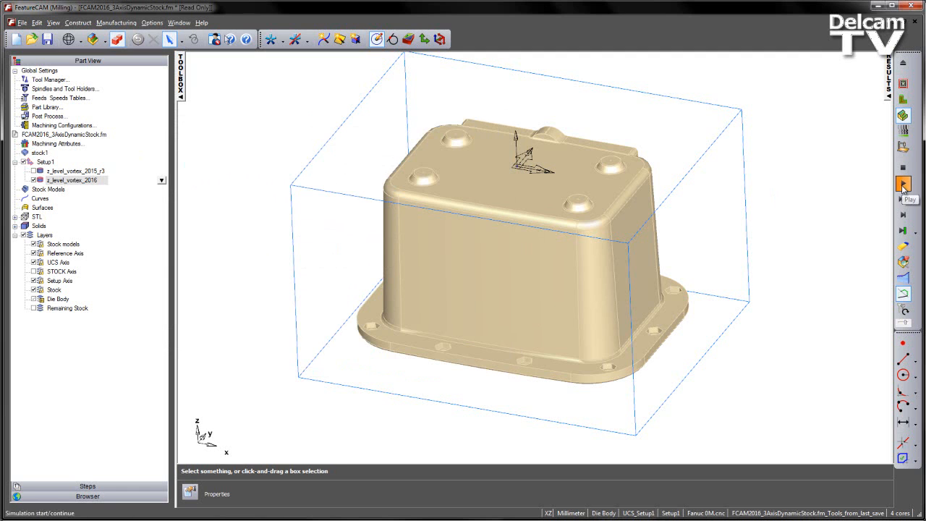
Step: Start the machining simulation and orbit the finely stepped stock
click(903, 185)
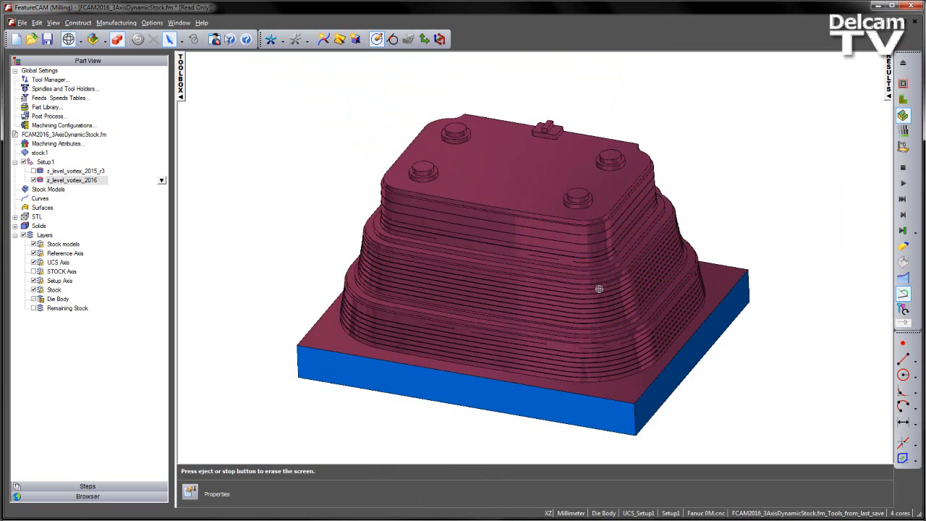
drag(599, 290, 564, 298)
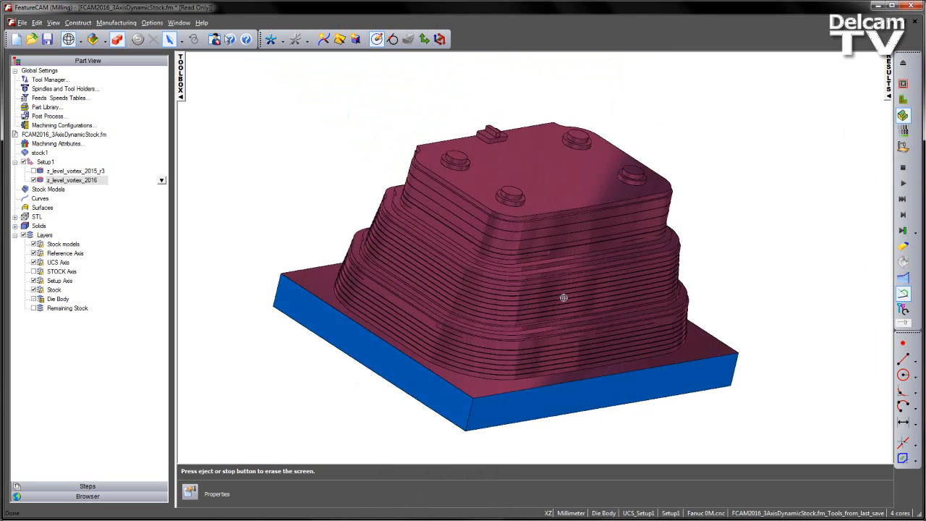